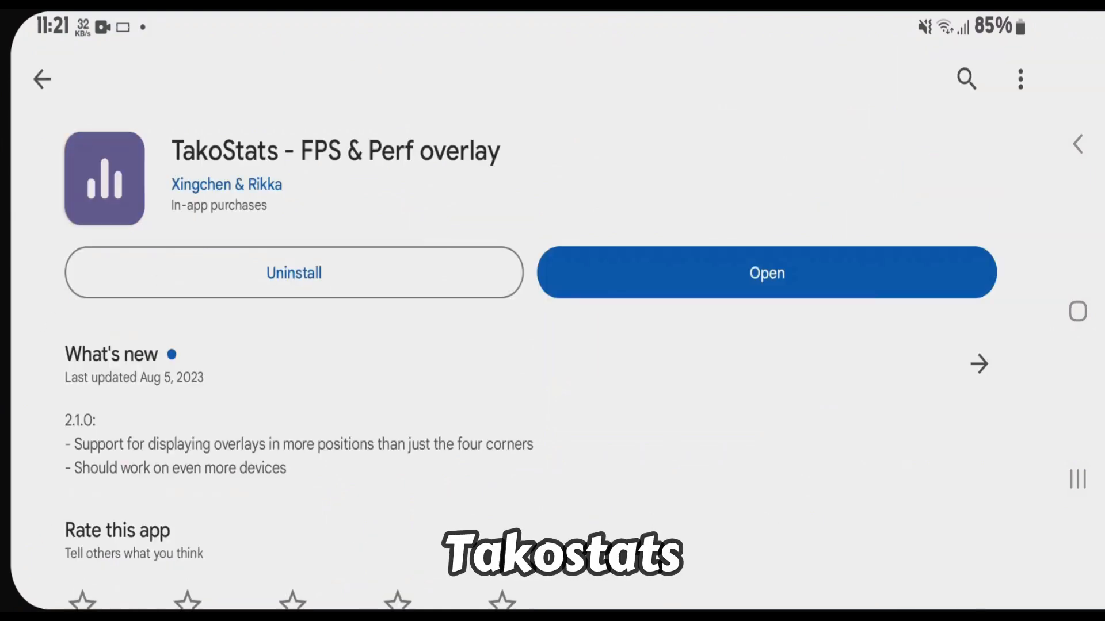
Switch from the TakoStats store page to Shizuku's 'Start via Wireless debugging' option.
click(765, 273)
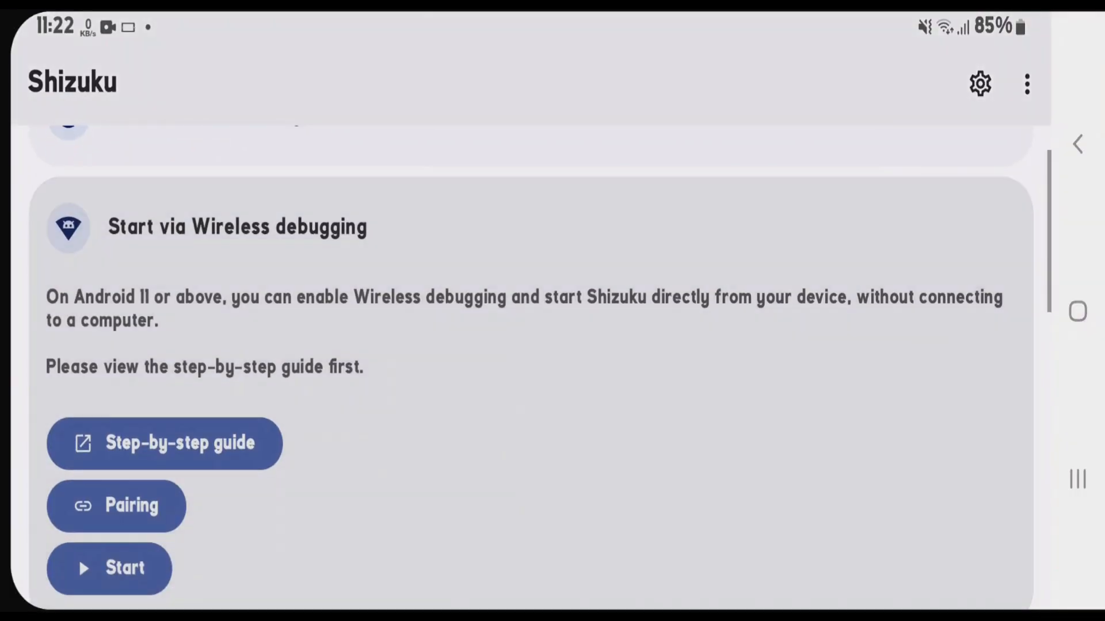
Follow Shizuku's pairing guide into Developer options to turn on Wireless debugging.
click(116, 506)
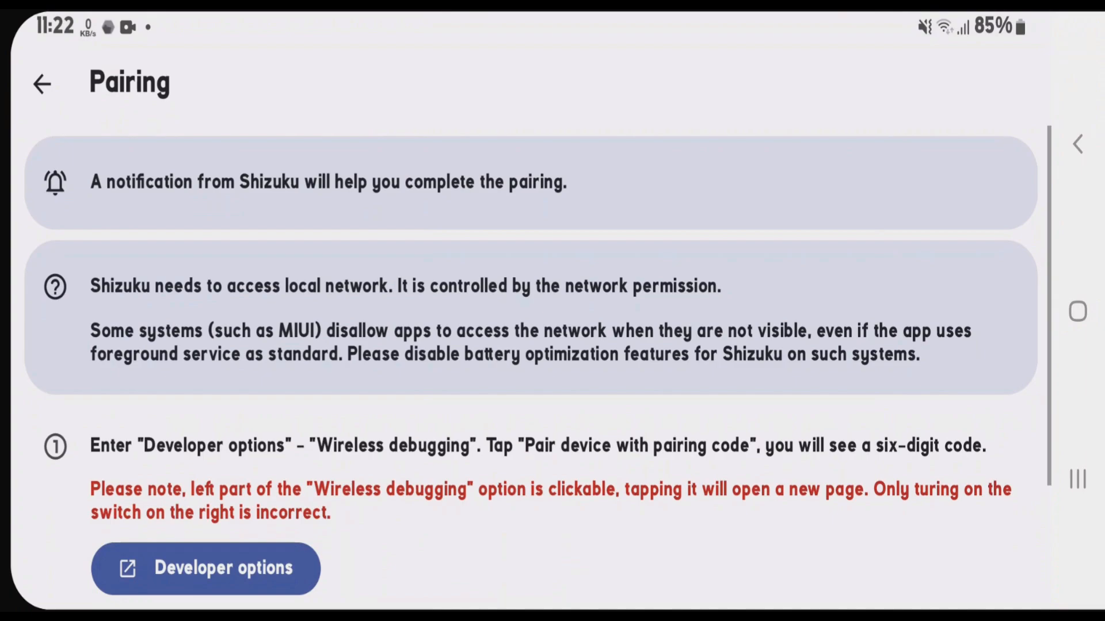
click(204, 568)
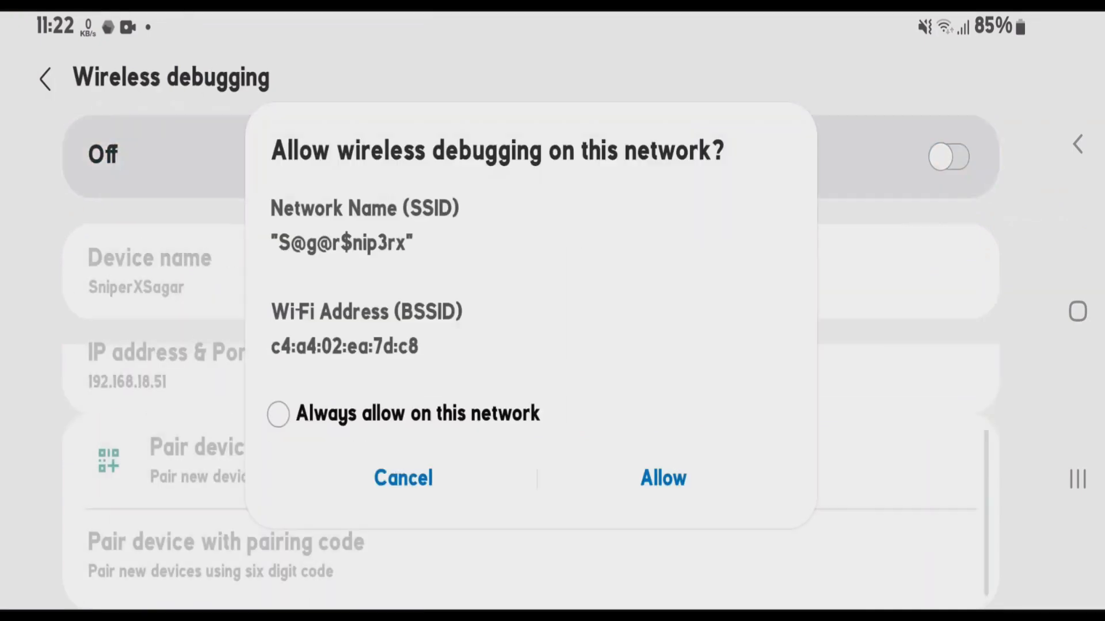
Allow debugging on this network, request a six-digit pairing code, and check Shizuku's notification.
click(662, 477)
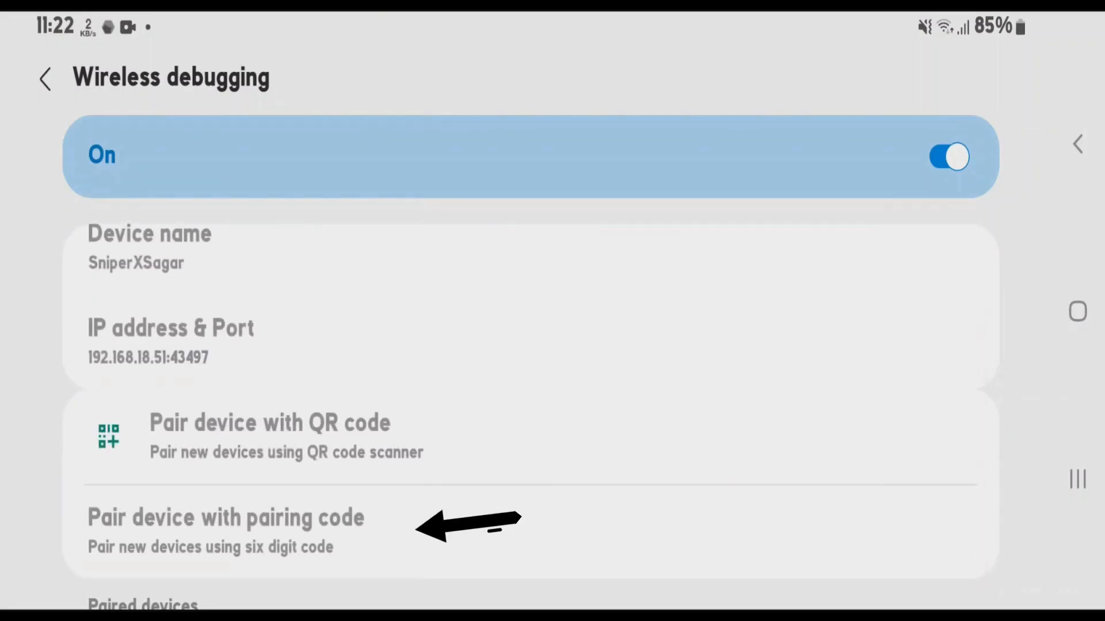
click(226, 517)
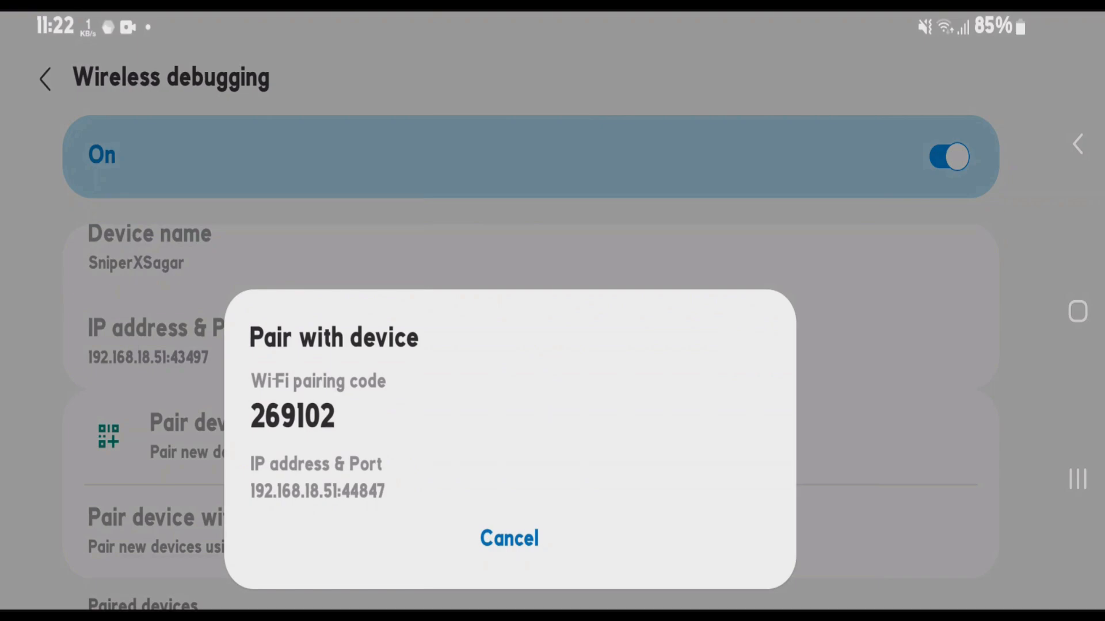
scroll(down, 3)
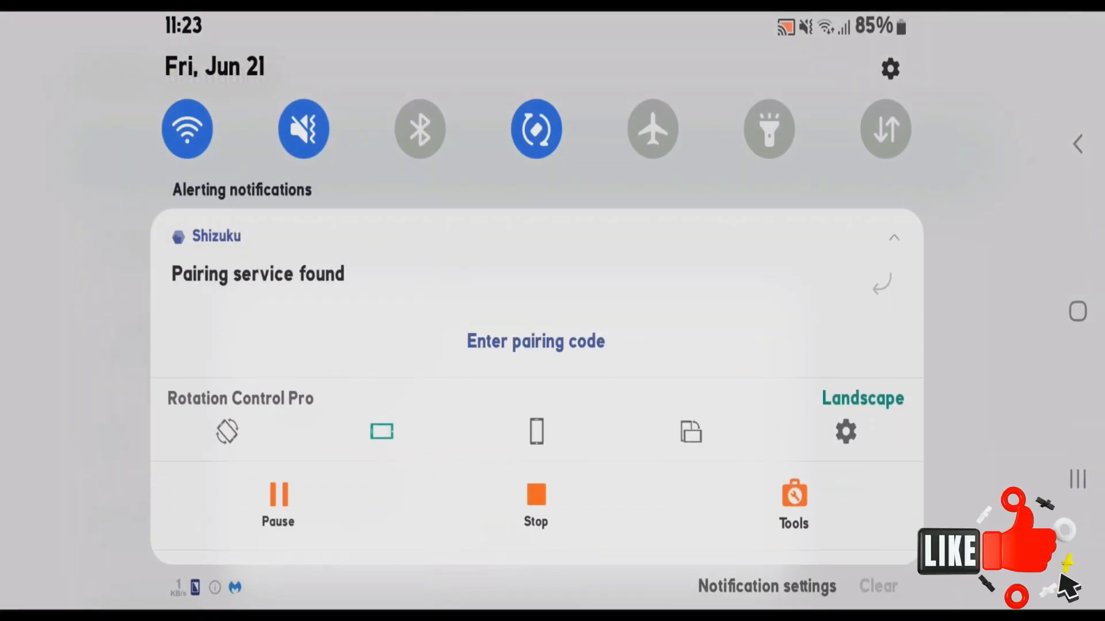
Enter the pairing code, switch TakoStats on in Shizuku's application management, and launch TakoStats.
click(534, 342)
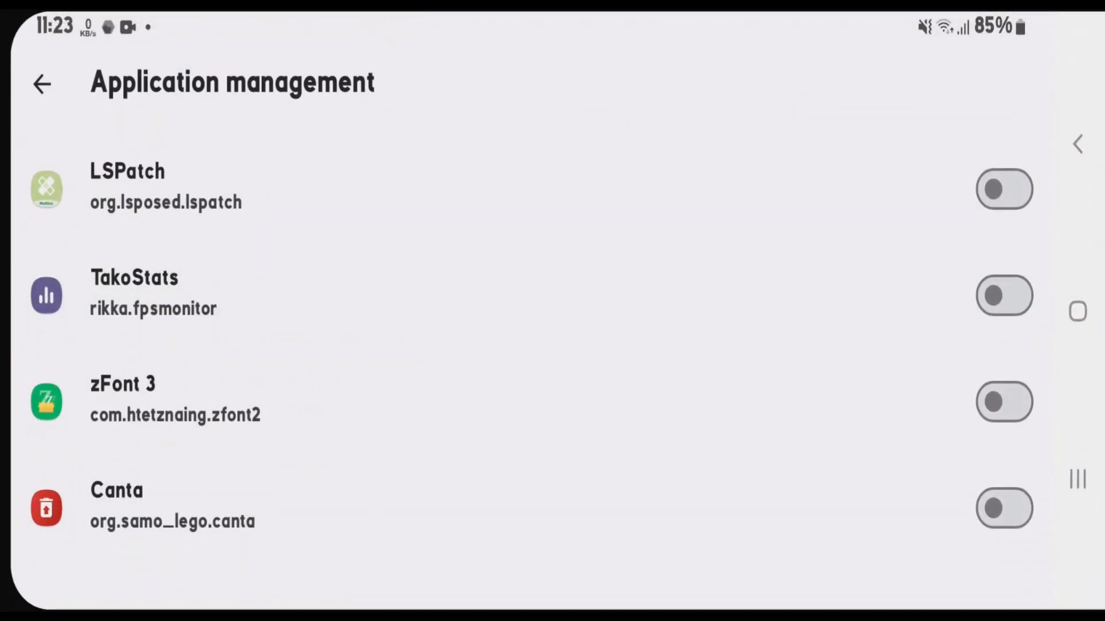
click(1003, 295)
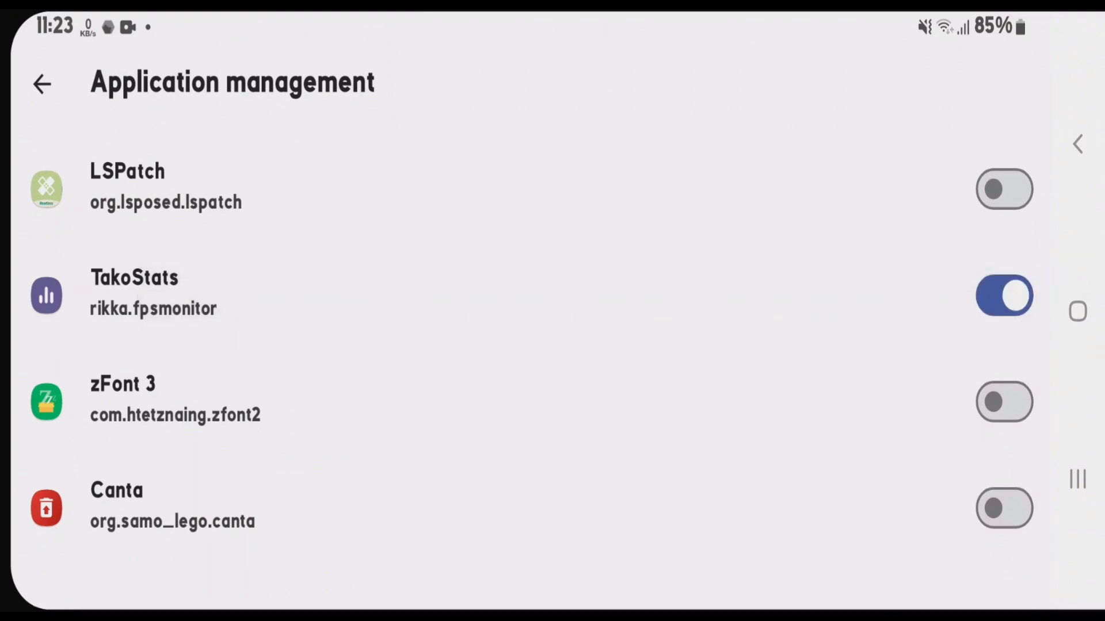
click(134, 295)
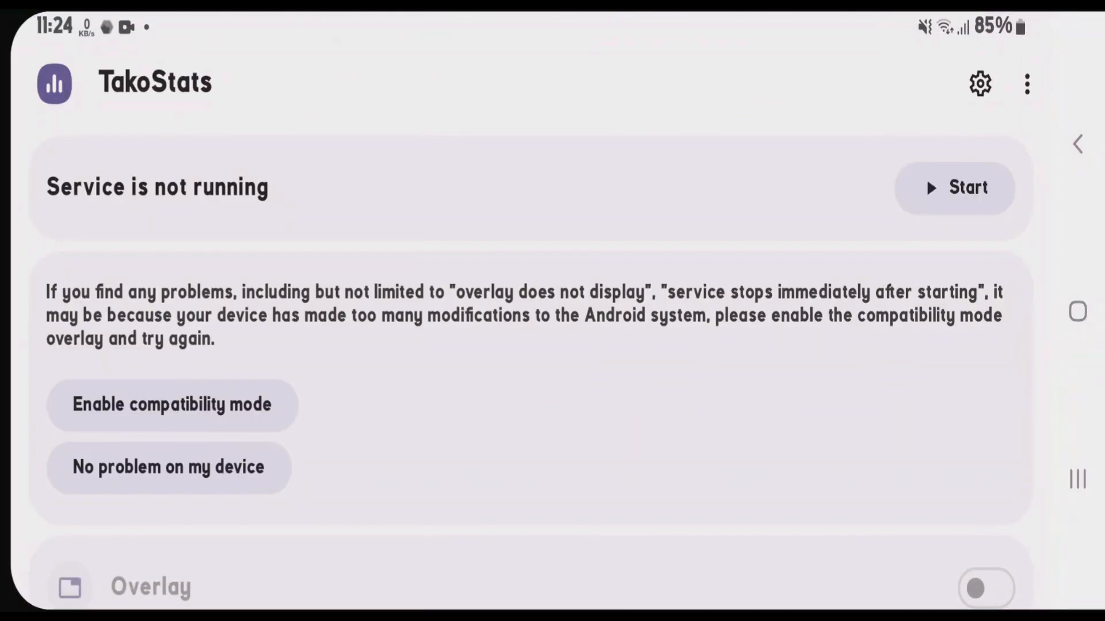
Start TakoStats' monitoring service so the CPU and FPS overlay appears.
click(955, 188)
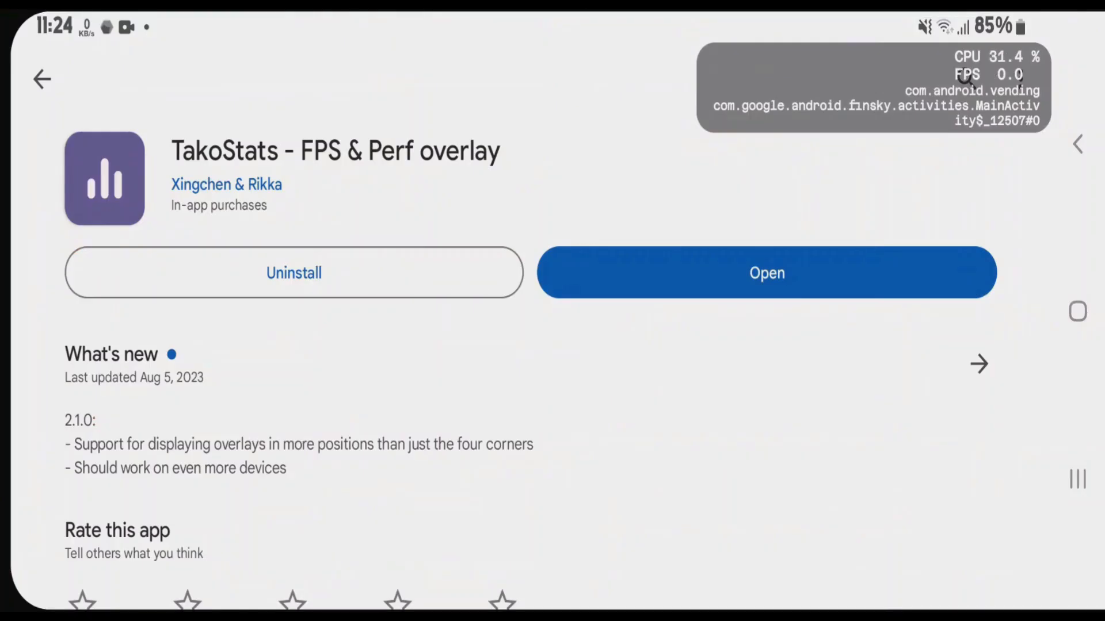
Return to the Play Store Apps home and scroll listings while the overlay updates.
click(41, 79)
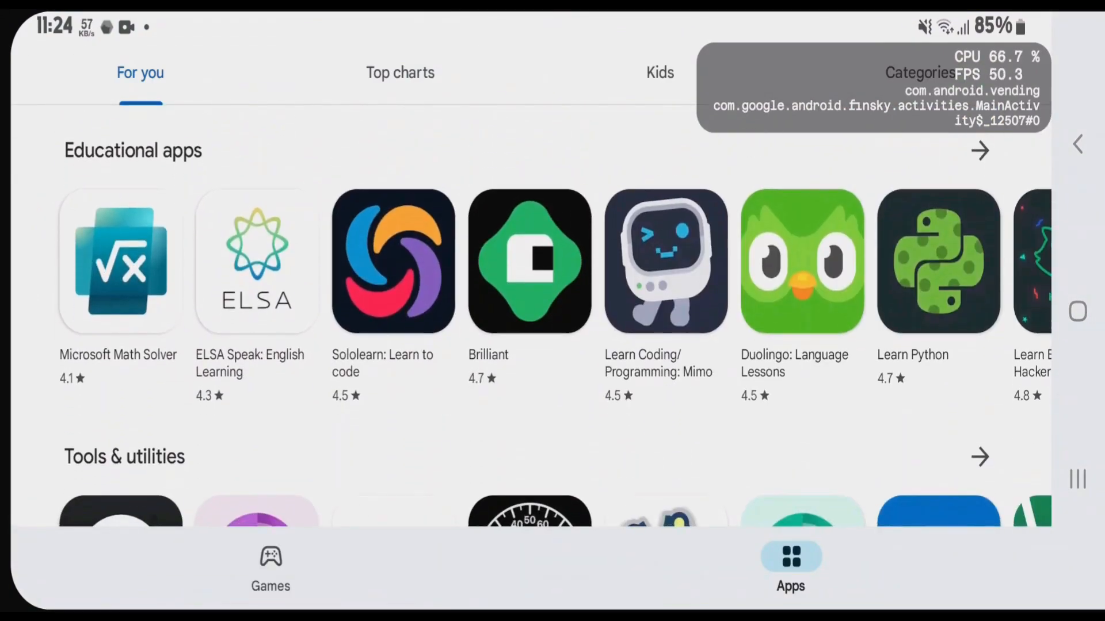
scroll(down, 3)
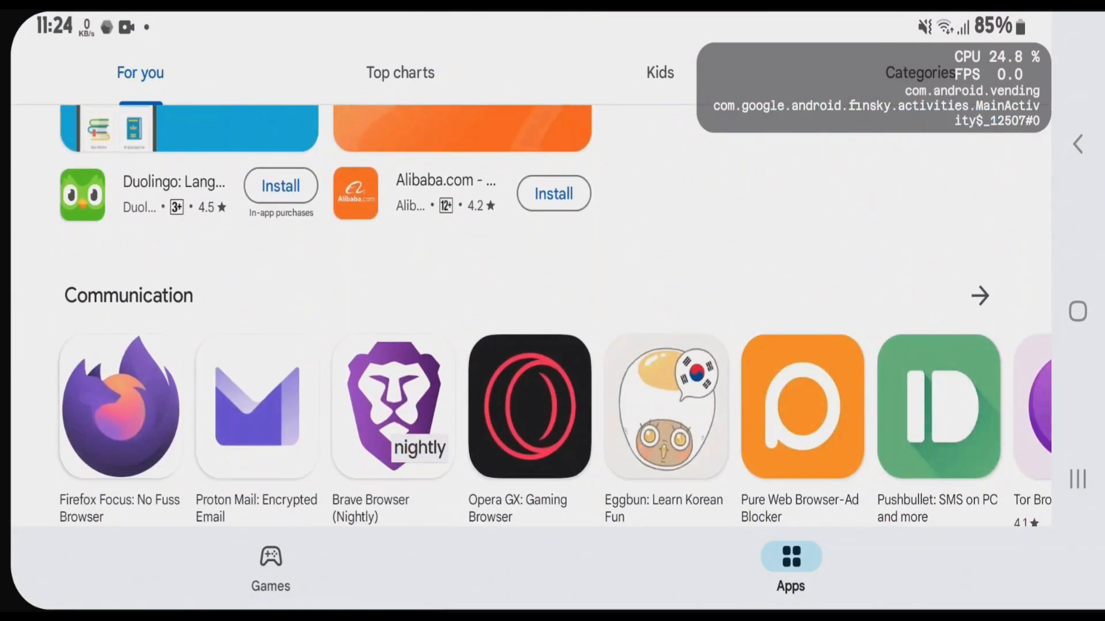